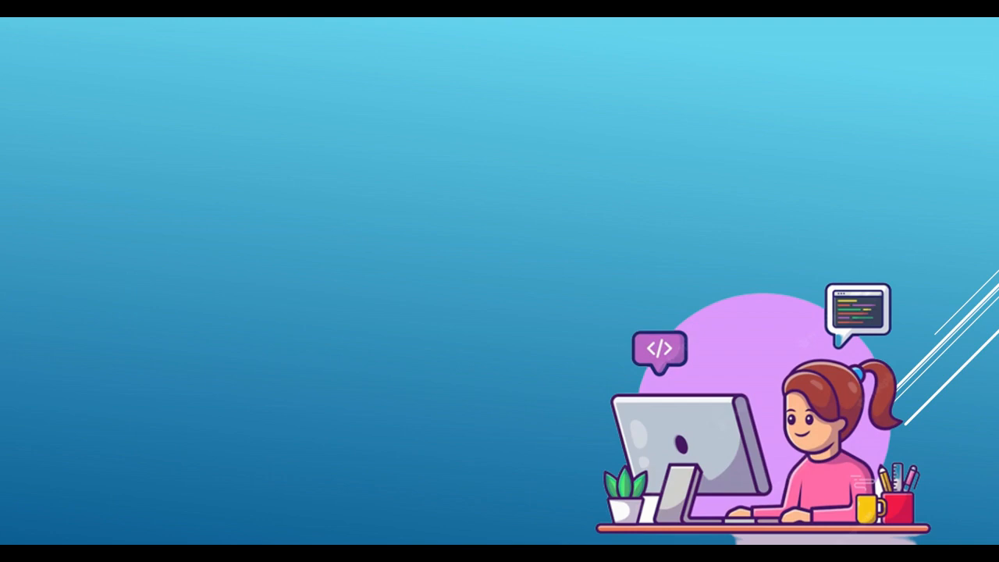
- Advance past the intro slide toward the Add image tool
left_click(493, 373)
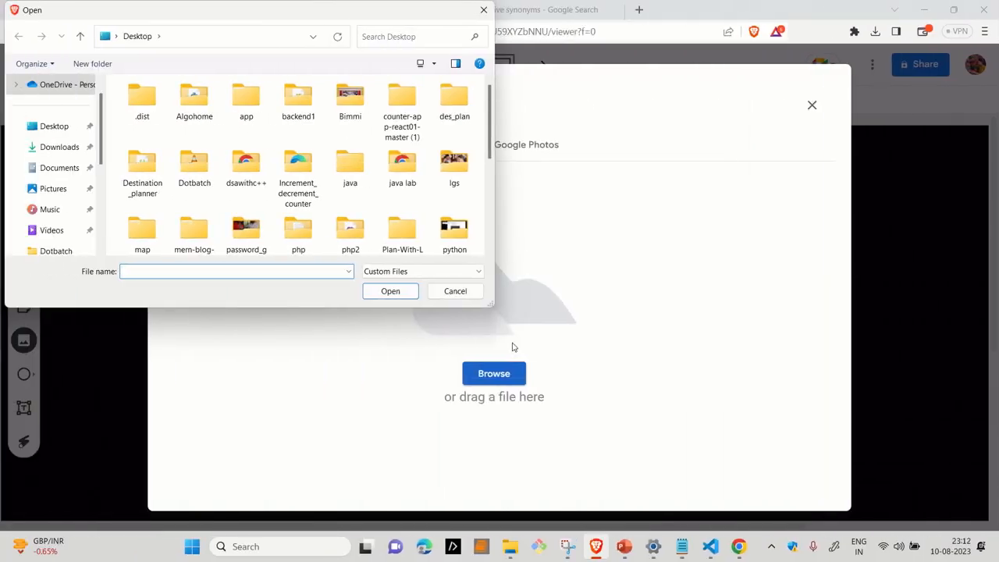
mouse_move(493, 156)
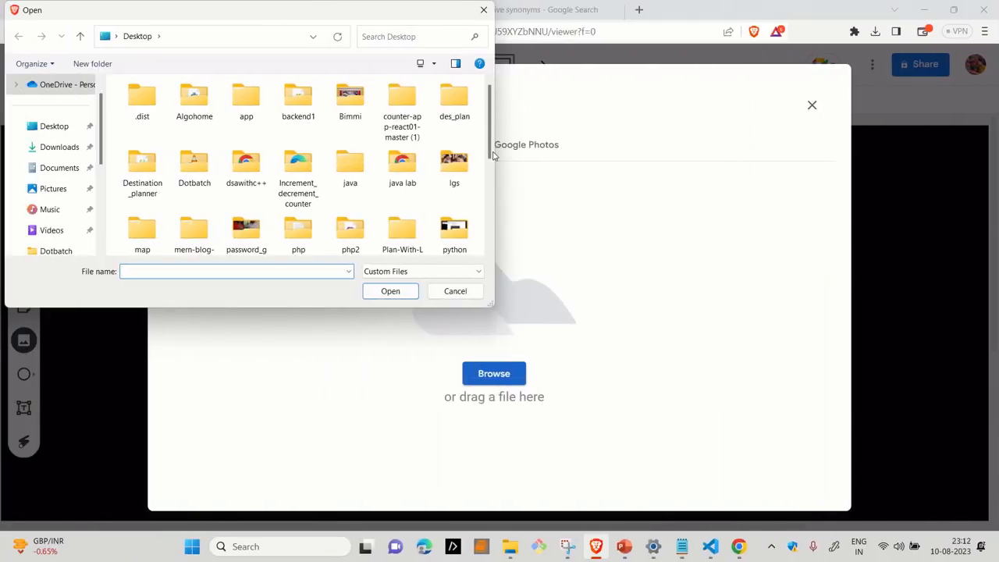
- Select the apro1 code screenshot from Desktop and place it on the frame
scroll("down", 3)
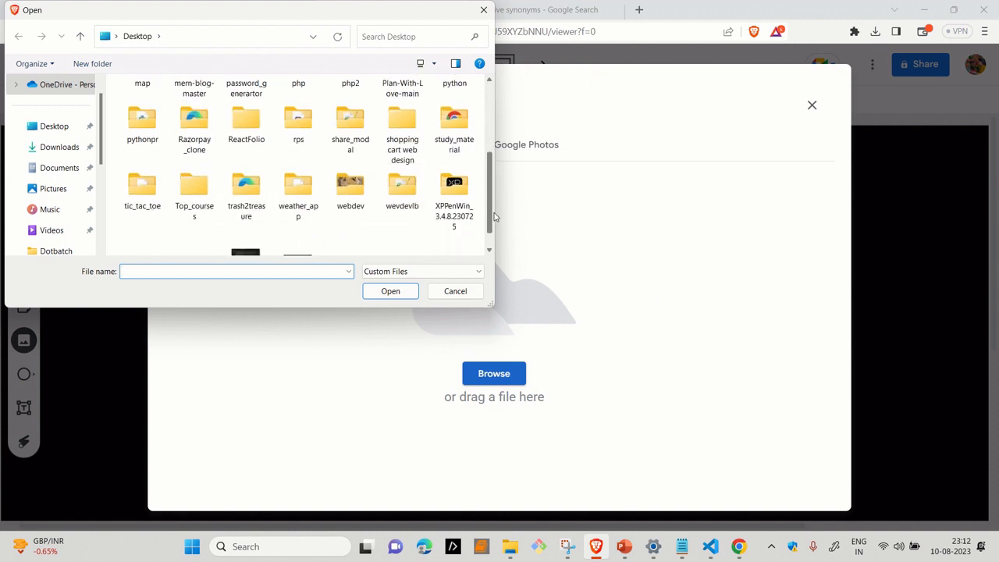
left_click(142, 233)
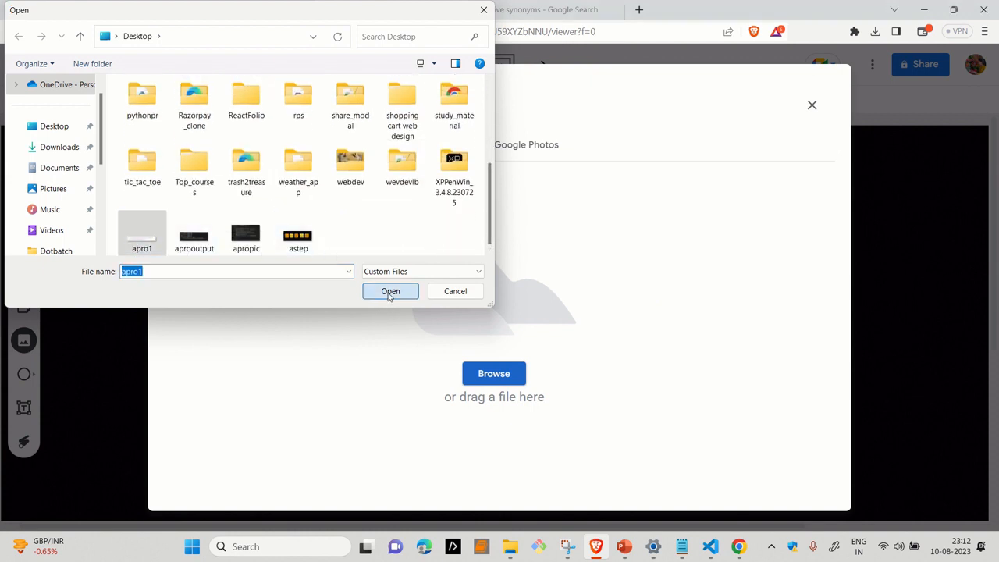
left_click(390, 290)
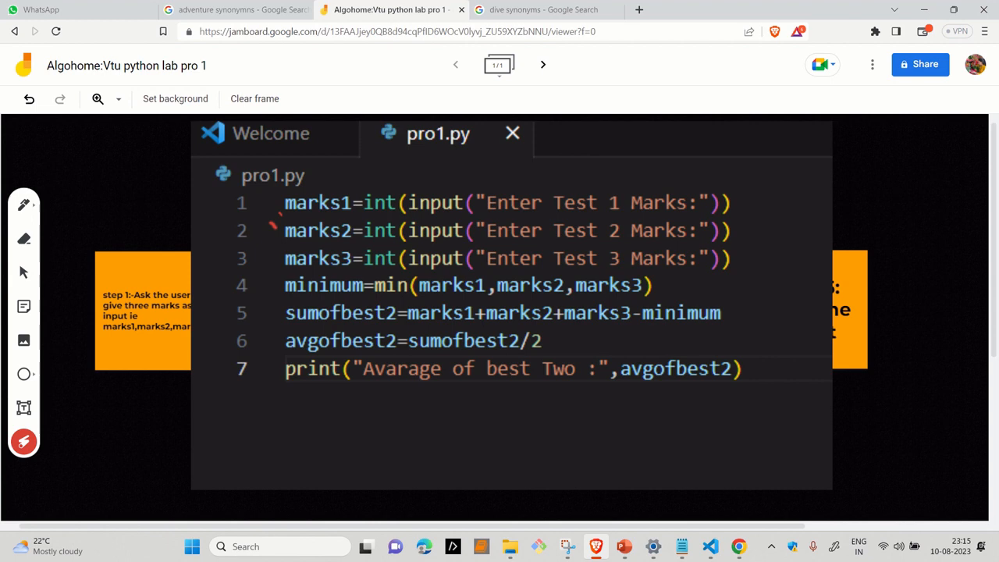
- Pen-mark the code and circle the minimum=min text on line 4
left_click_drag(281, 169, 374, 242)
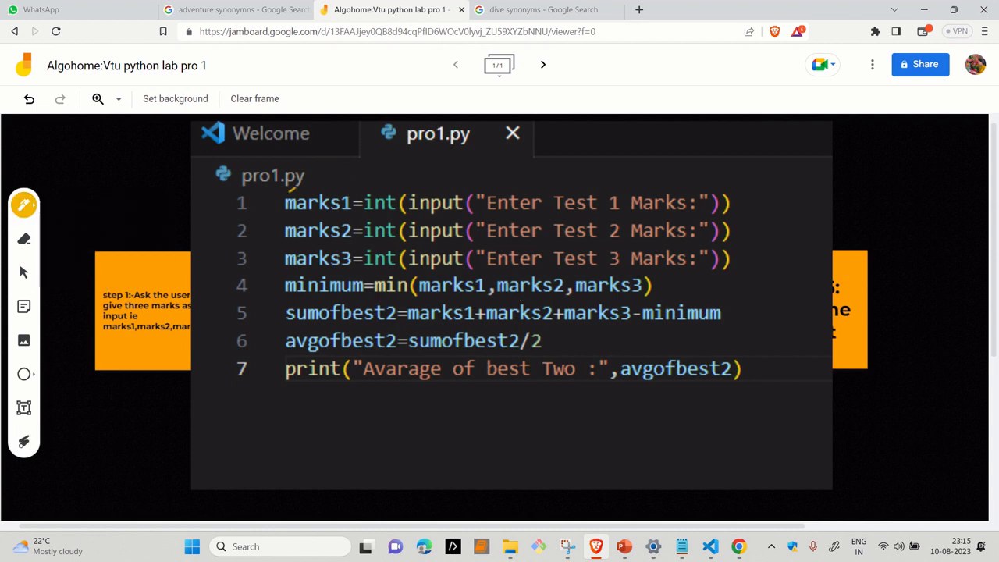
mouse_move(518, 292)
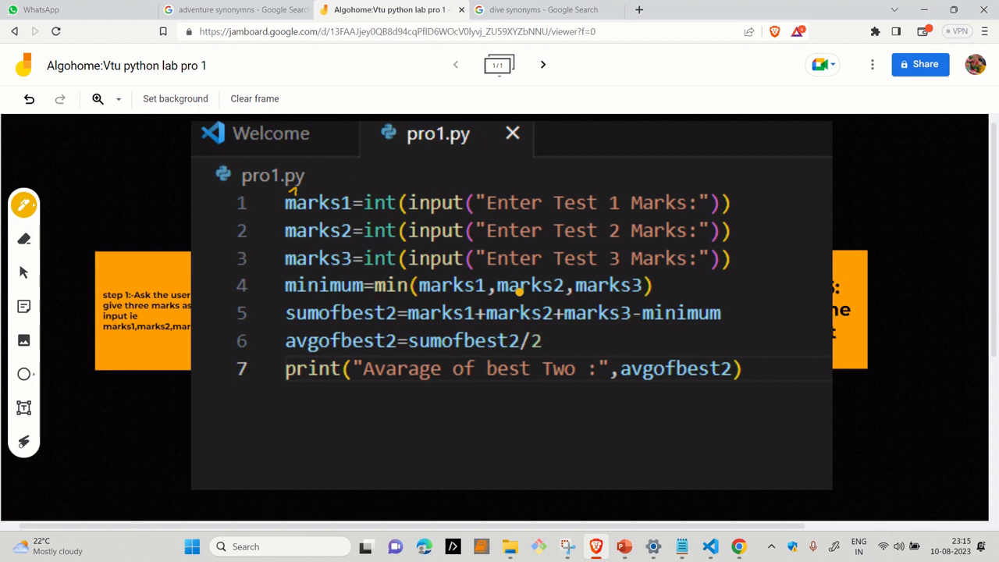
mouse_move(518, 291)
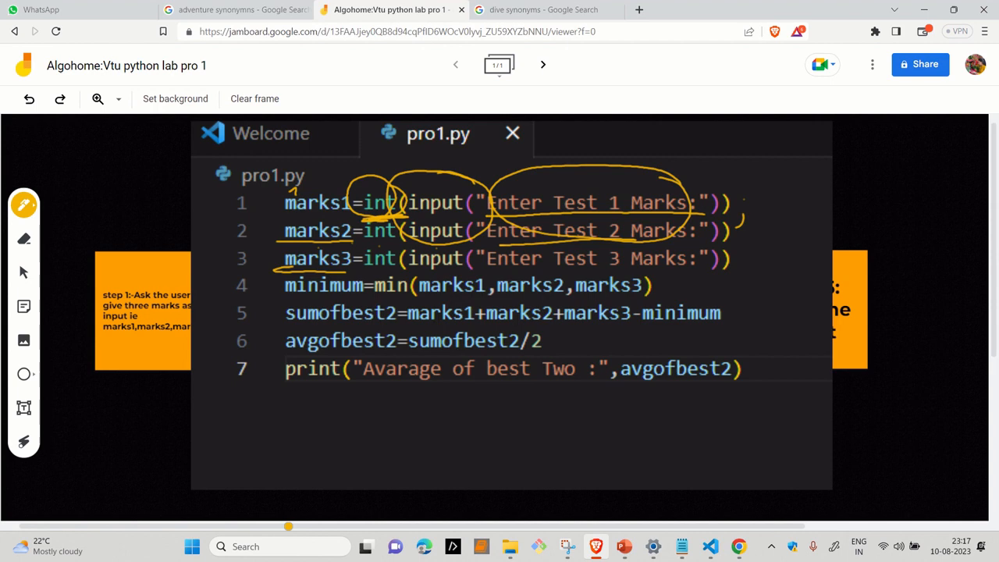
left_click_drag(294, 408, 356, 409)
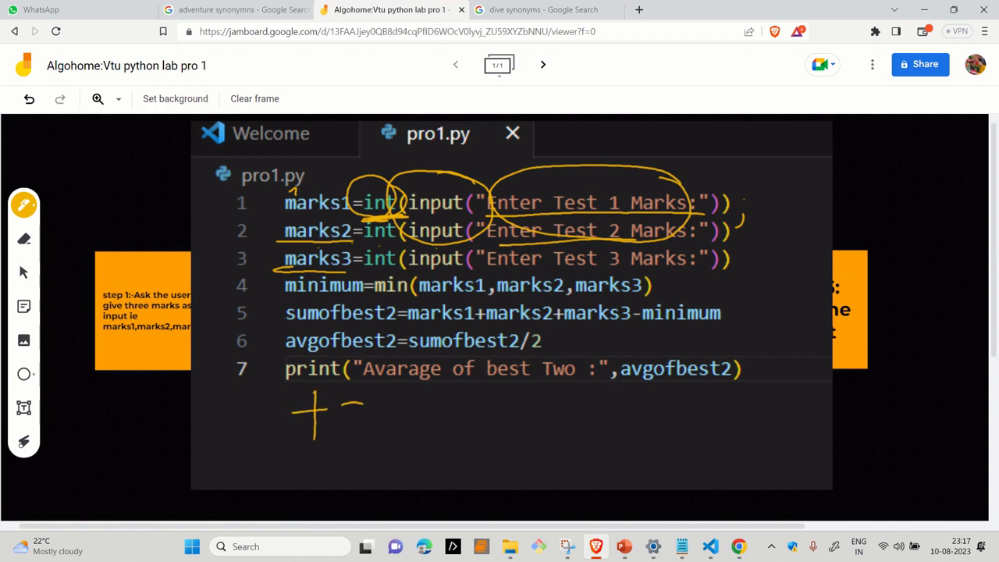
left_click_drag(335, 409, 484, 409)
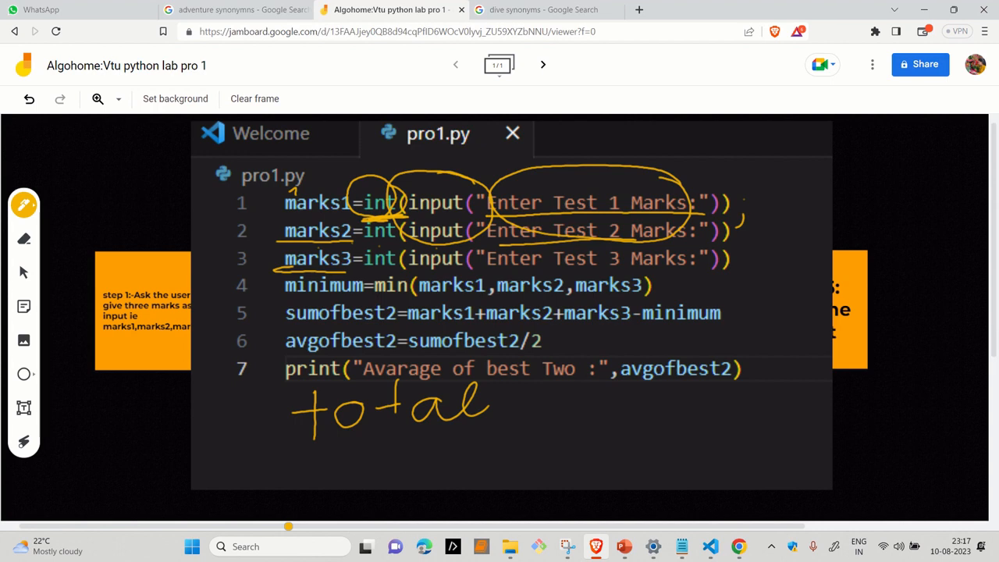
left_click_drag(499, 402, 528, 399)
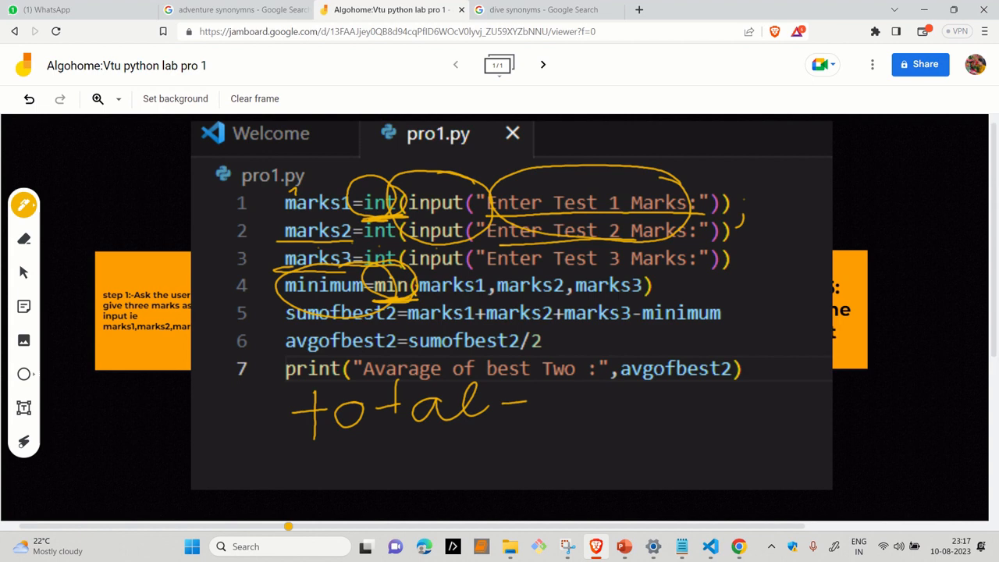
- Handwrite 'total = min(1,2,3)' beneath the code
left_click_drag(487, 456, 570, 449)
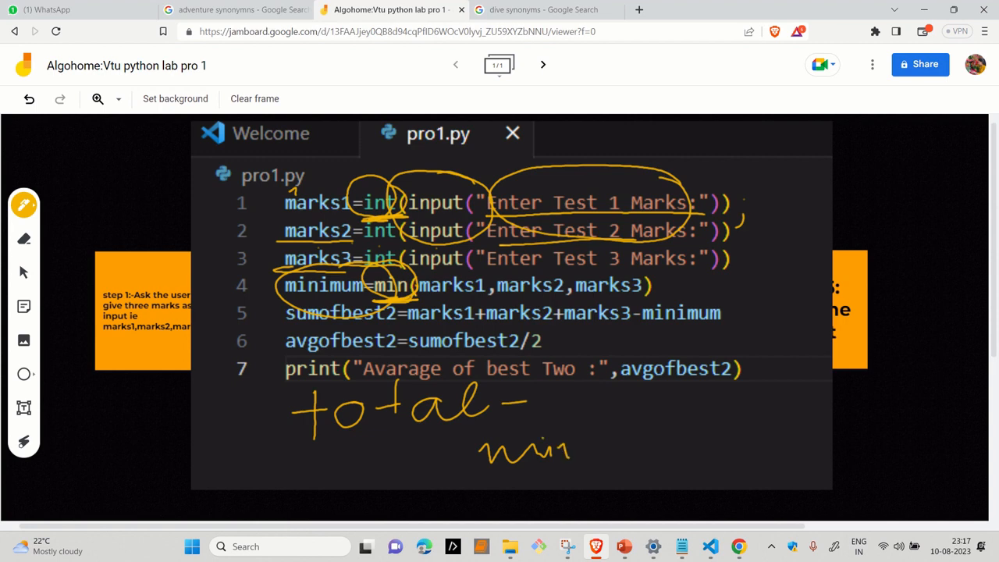
left_click_drag(593, 453, 703, 437)
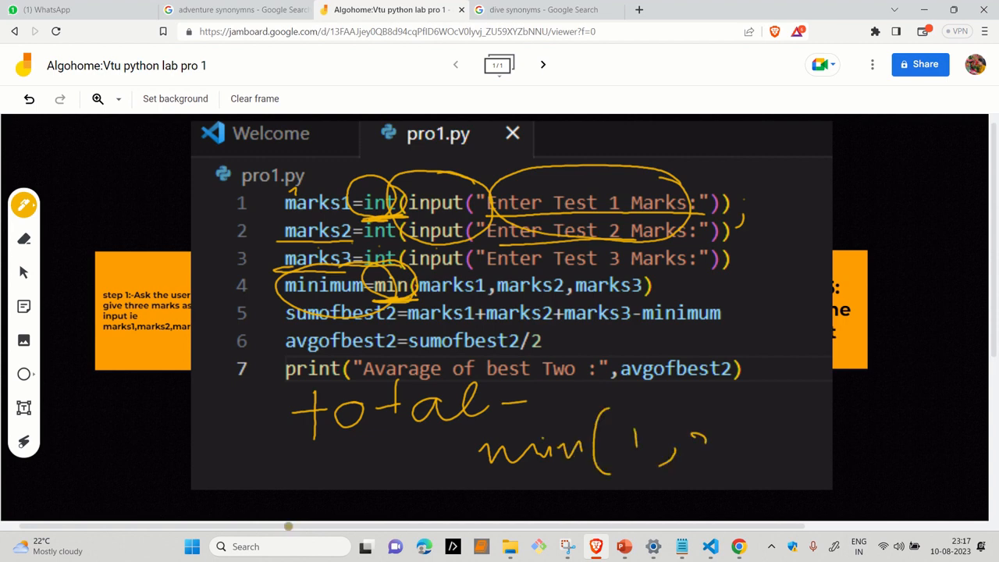
left_click_drag(703, 437, 780, 468)
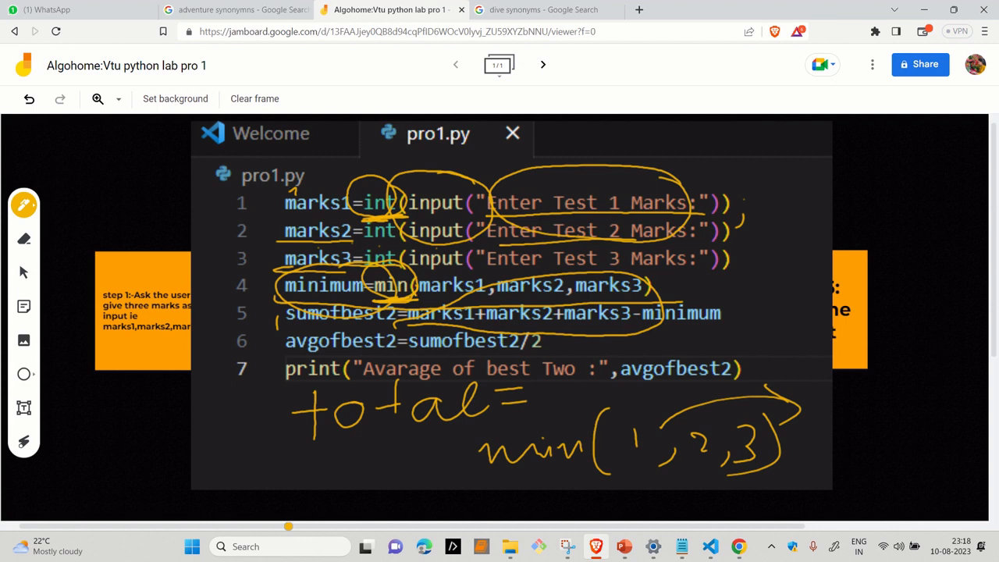
left_click_drag(538, 398, 590, 390)
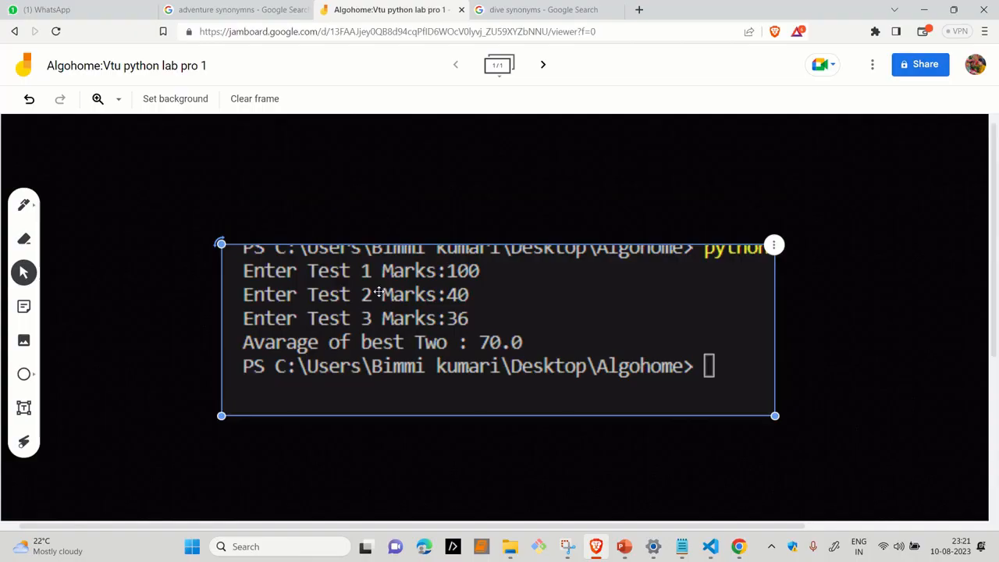
mouse_move(379, 294)
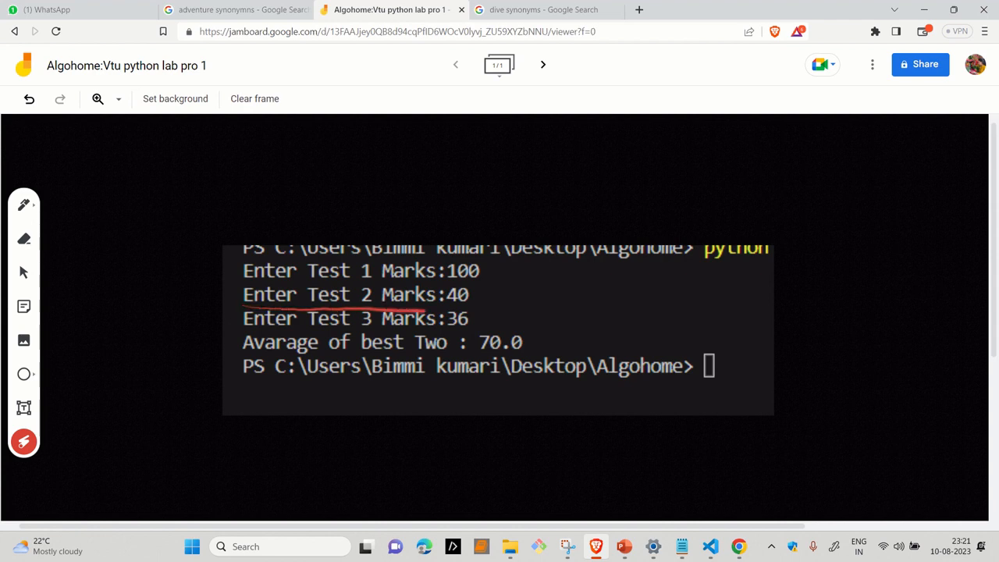
left_click_drag(437, 309, 468, 312)
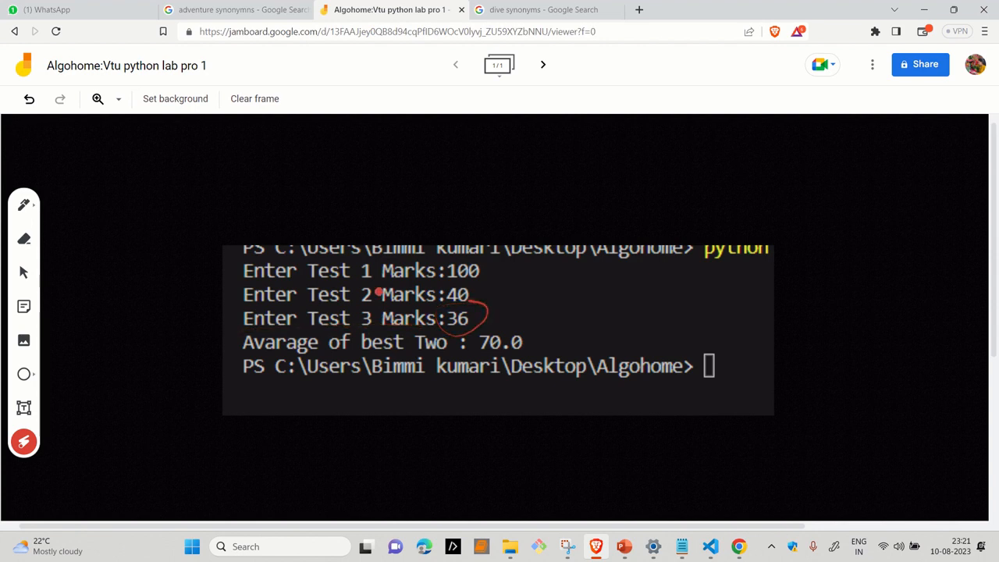
left_click(28, 98)
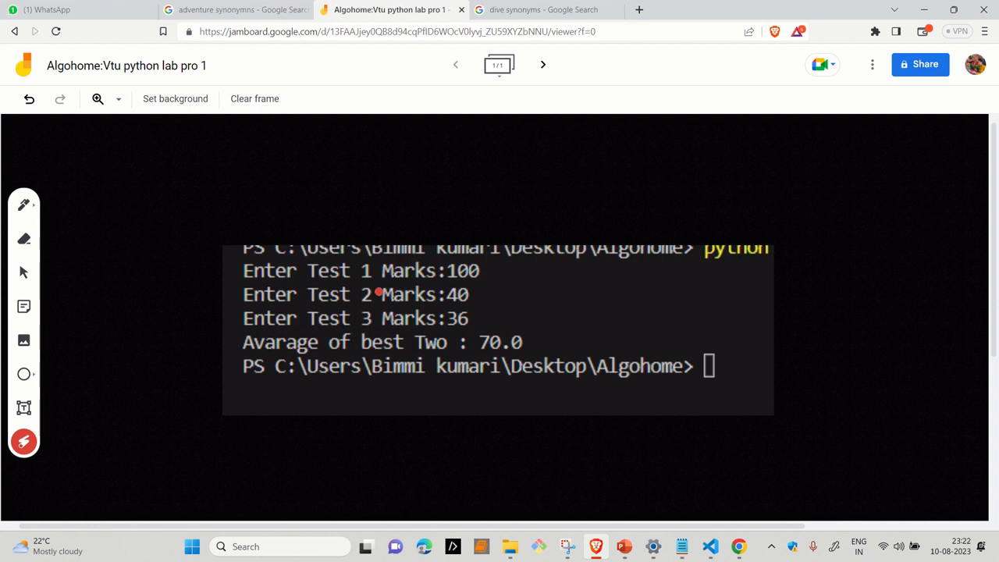